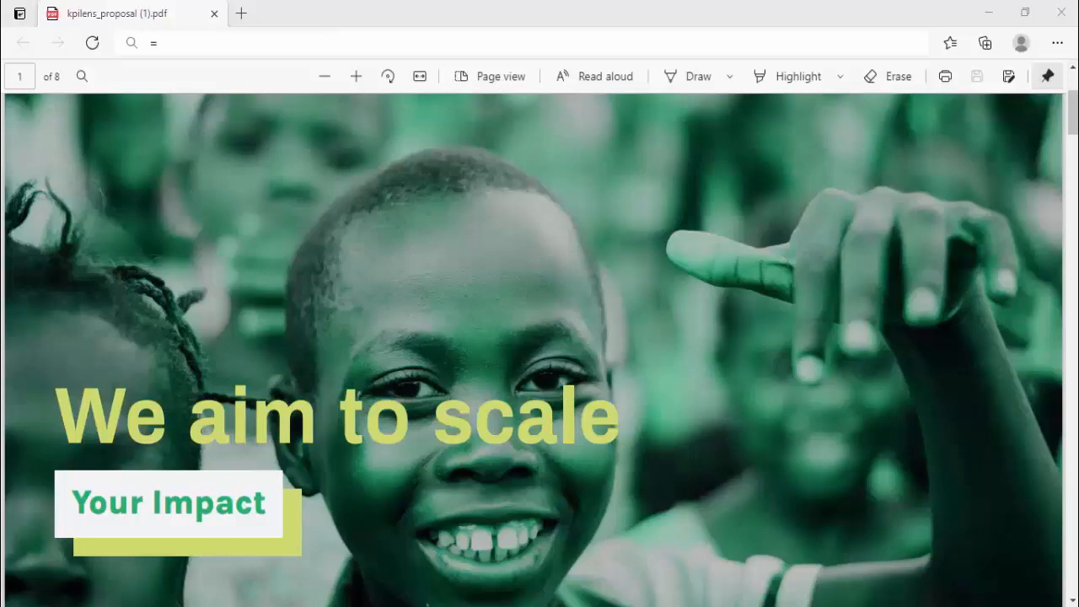
pyautogui.scroll(-3)
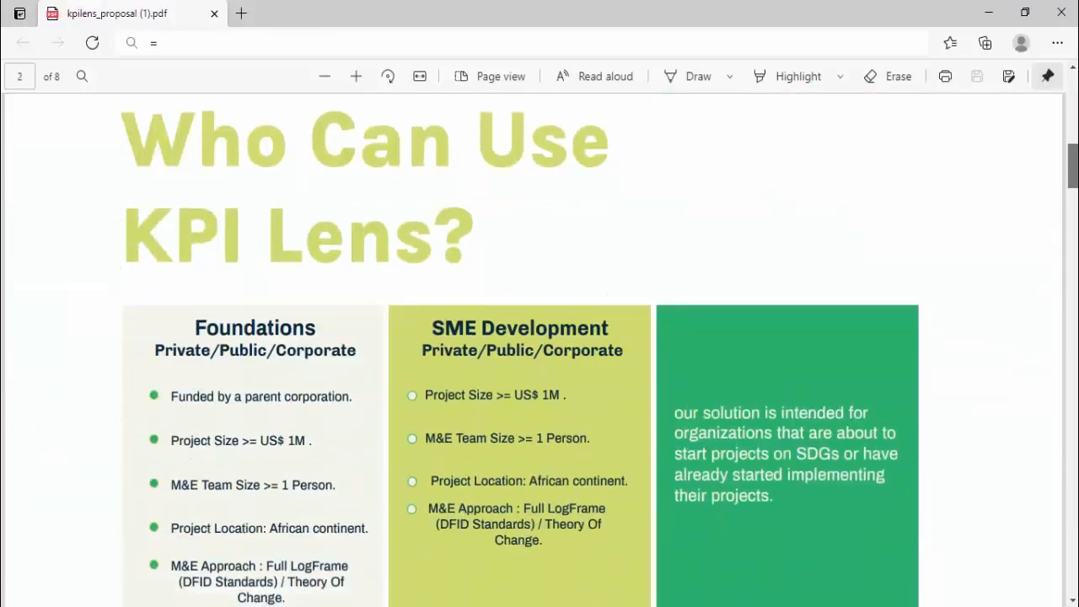
pyautogui.scroll(-3)
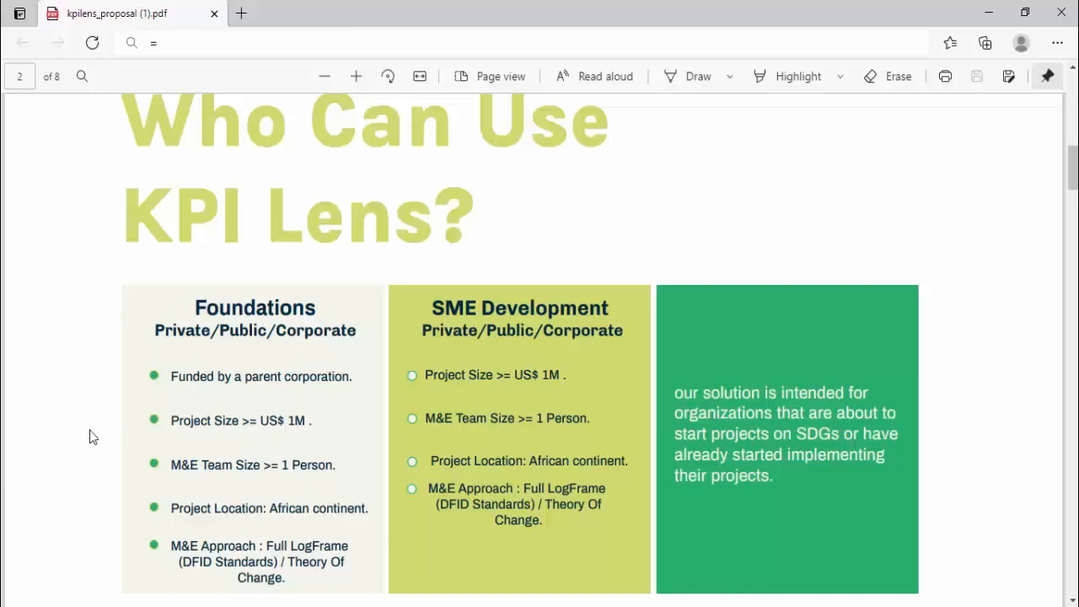
pyautogui.scroll(-3)
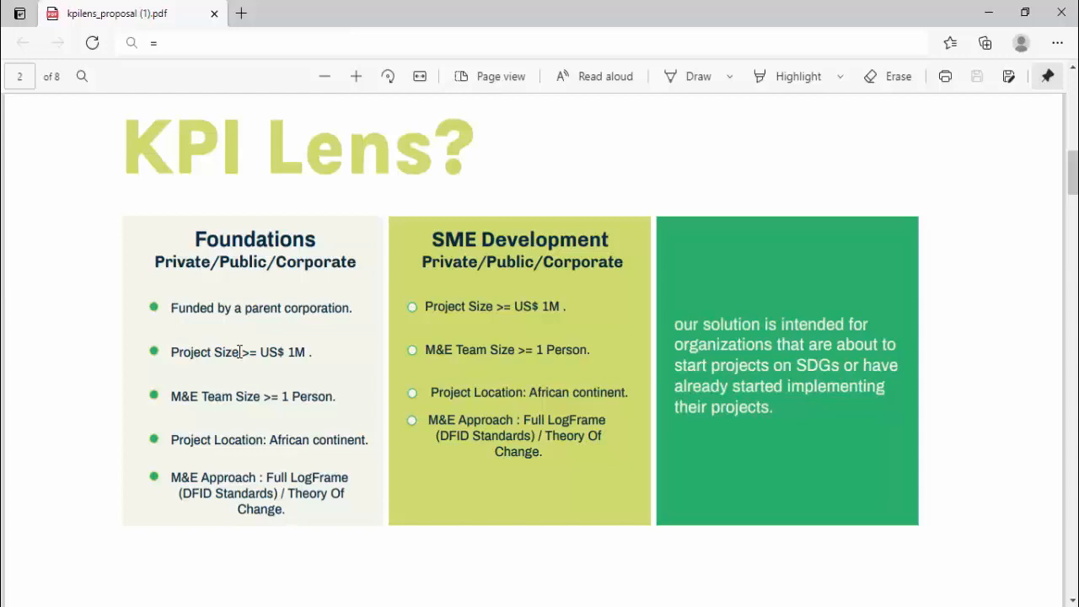
pyautogui.scroll(-3)
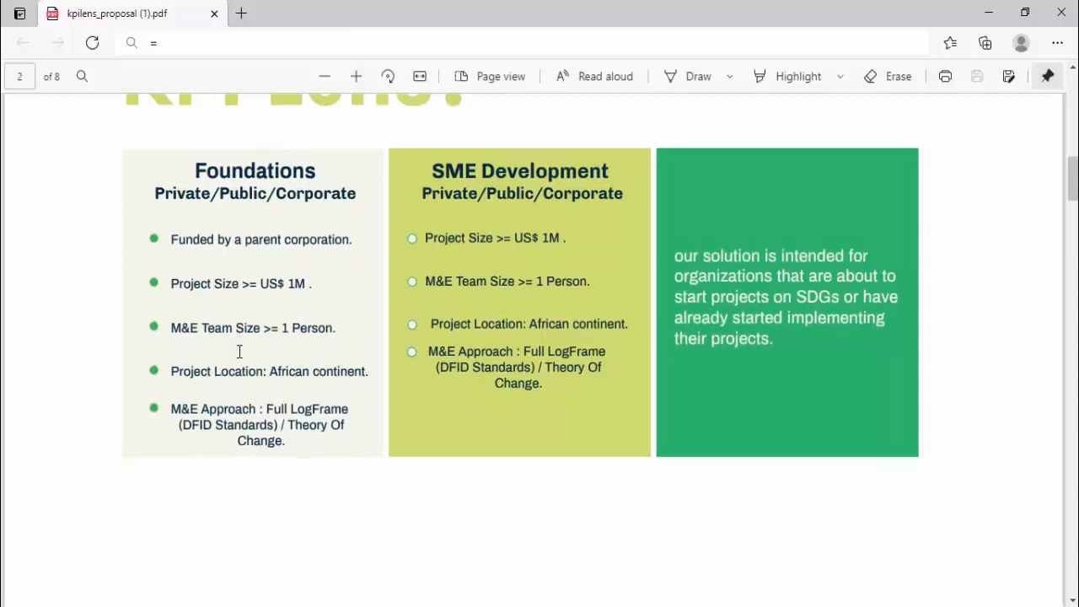
pyautogui.scroll(-3)
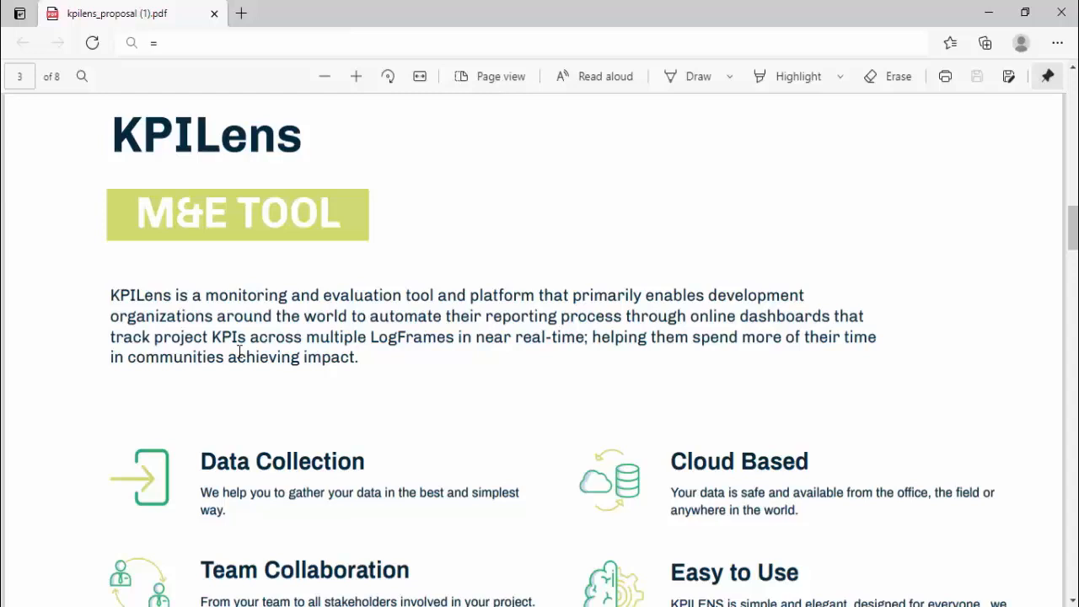
pyautogui.moveTo(269, 328)
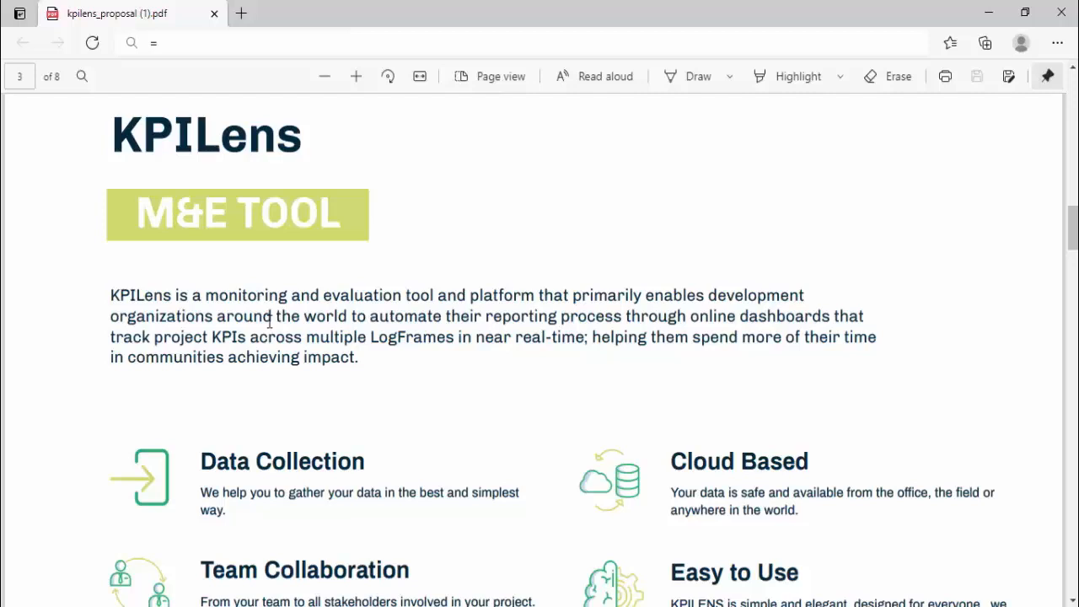
pyautogui.scroll(-3)
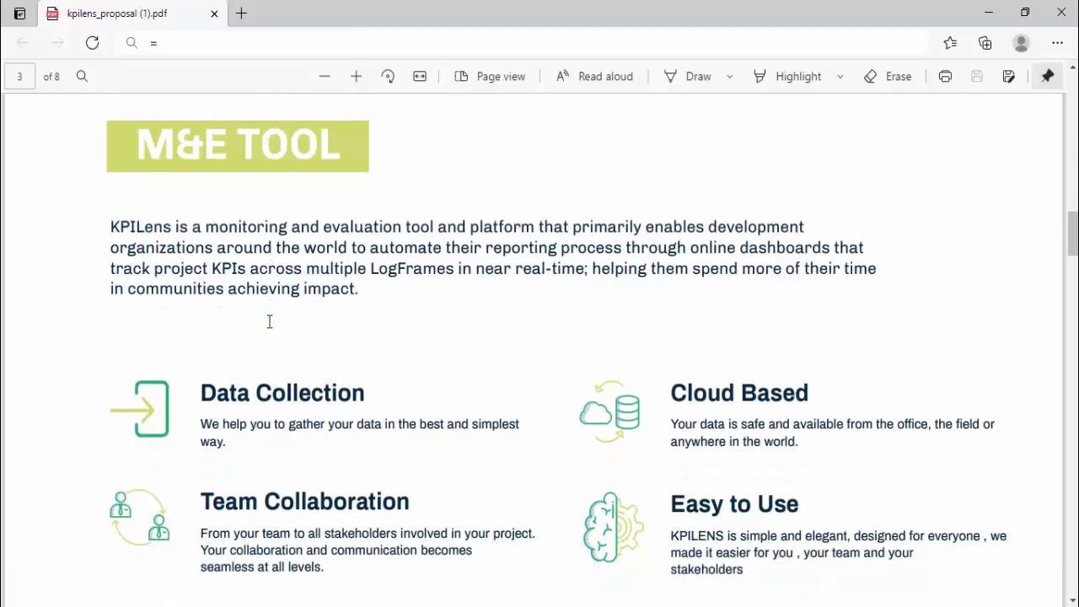
pyautogui.scroll(-3)
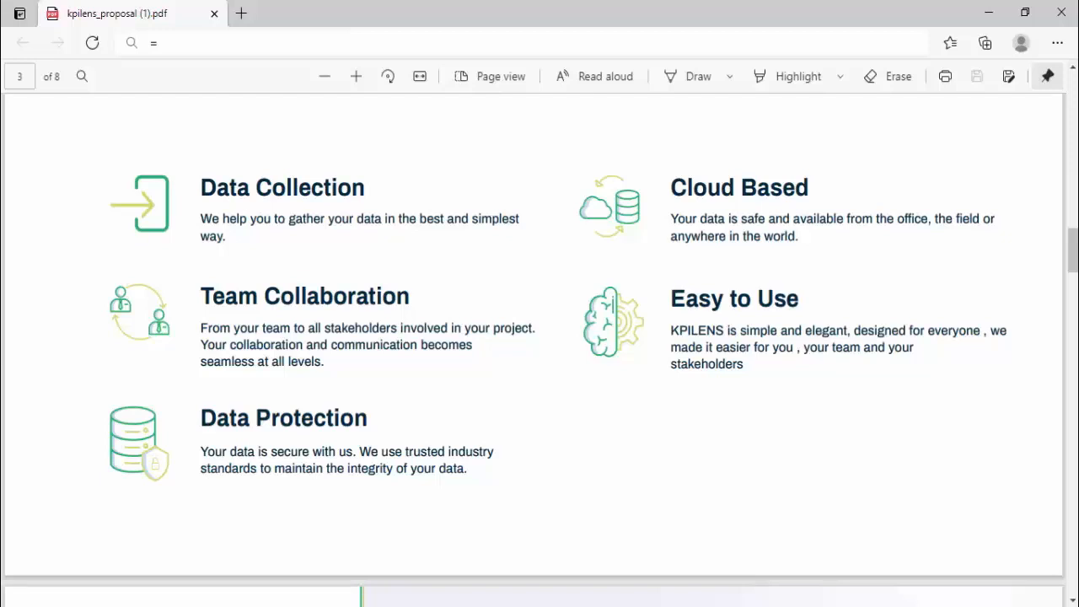
pyautogui.scroll(-3)
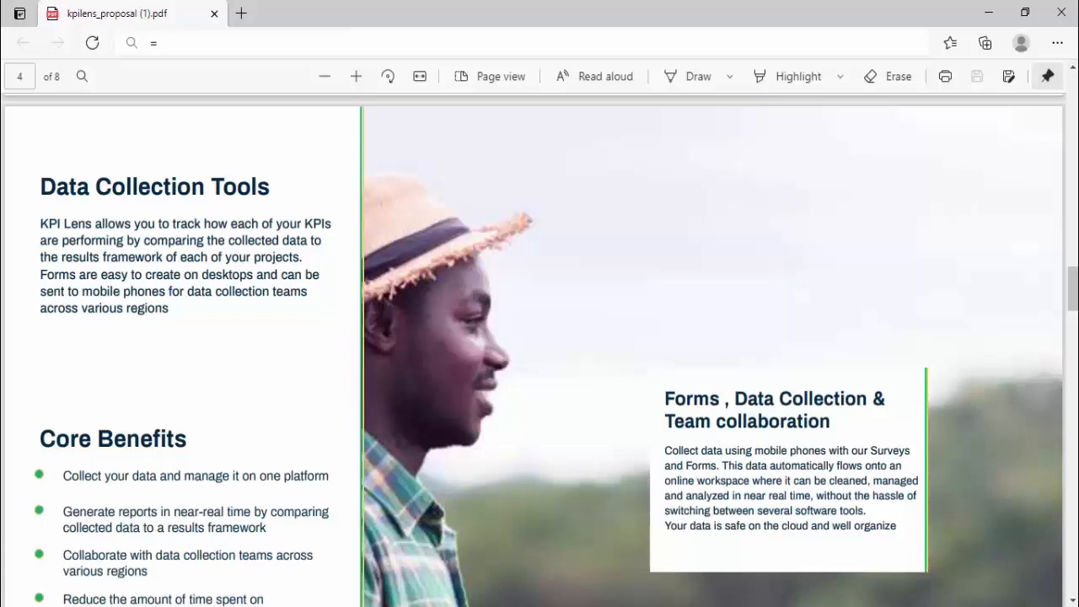
pyautogui.scroll(-3)
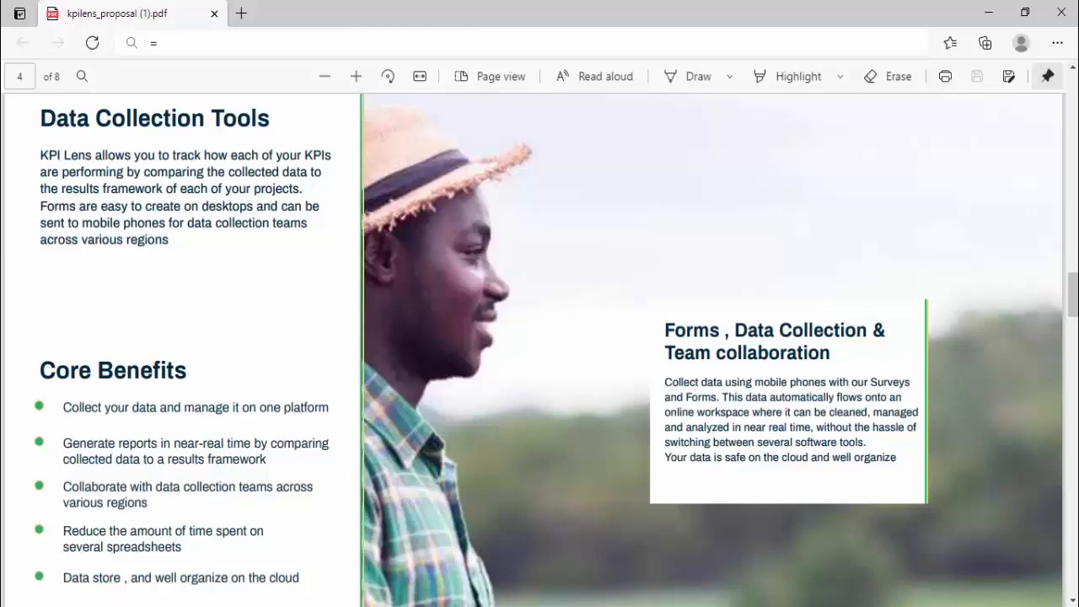
pyautogui.scroll(-3)
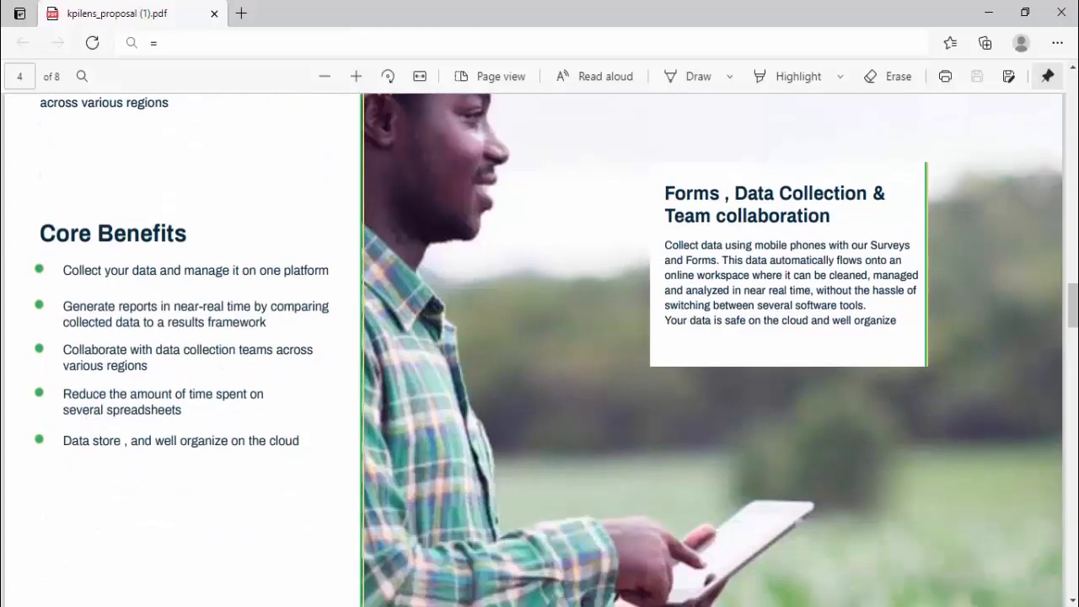